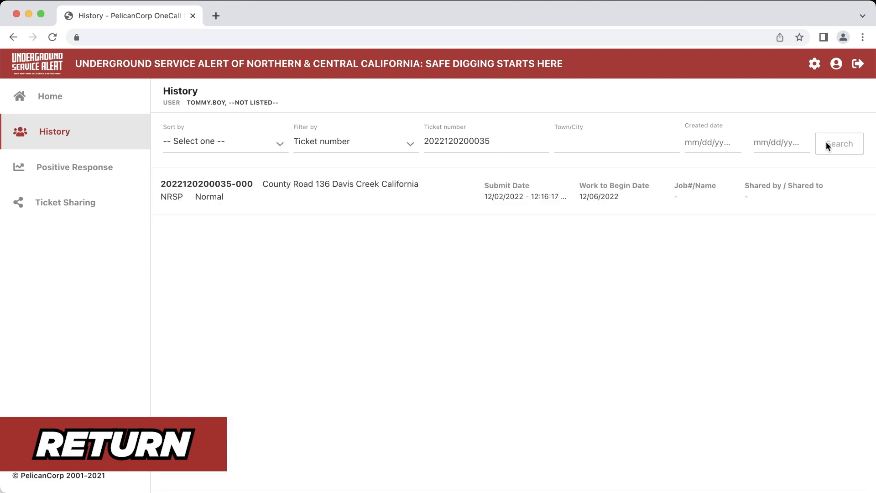
pyautogui.click(50, 96)
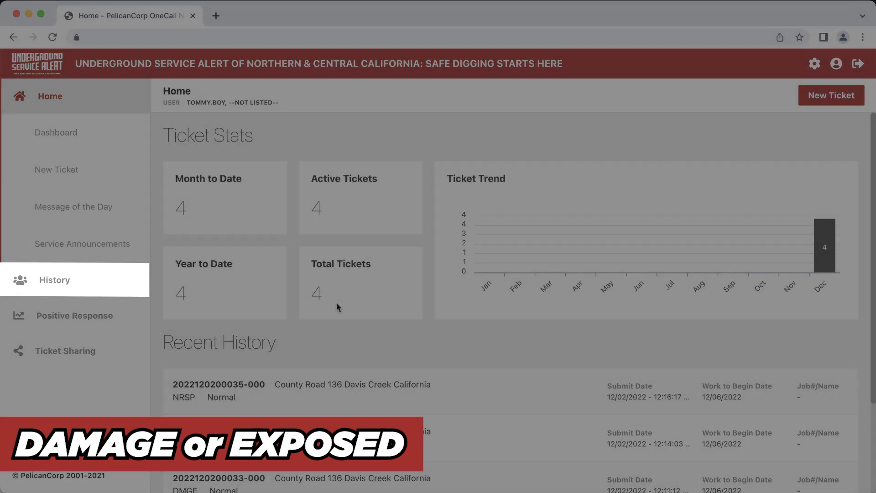